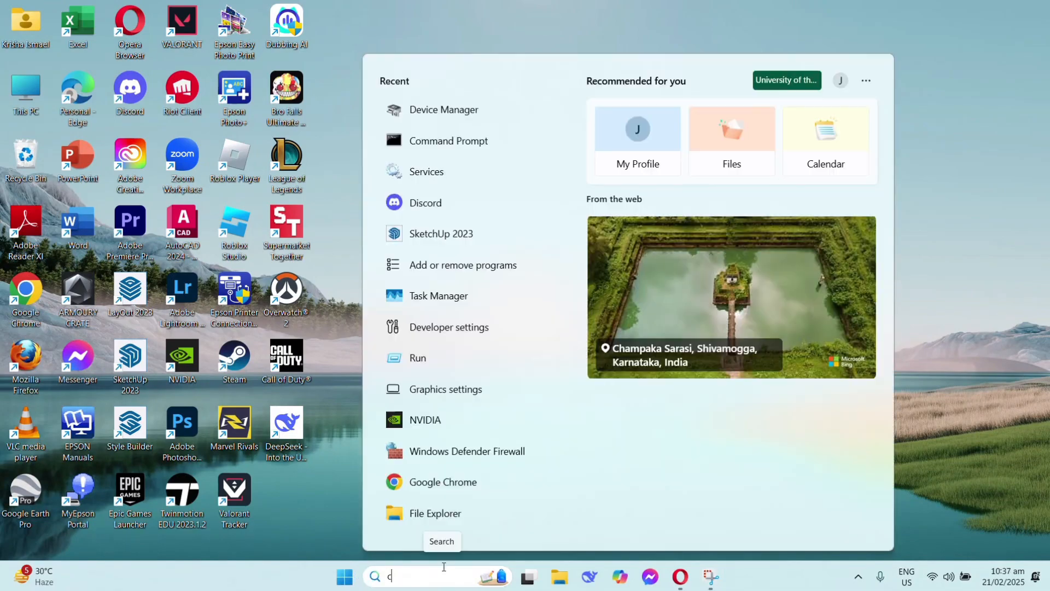
# Search 'command' in Start and launch Command Prompt as administrator
pyautogui.write('ommand')
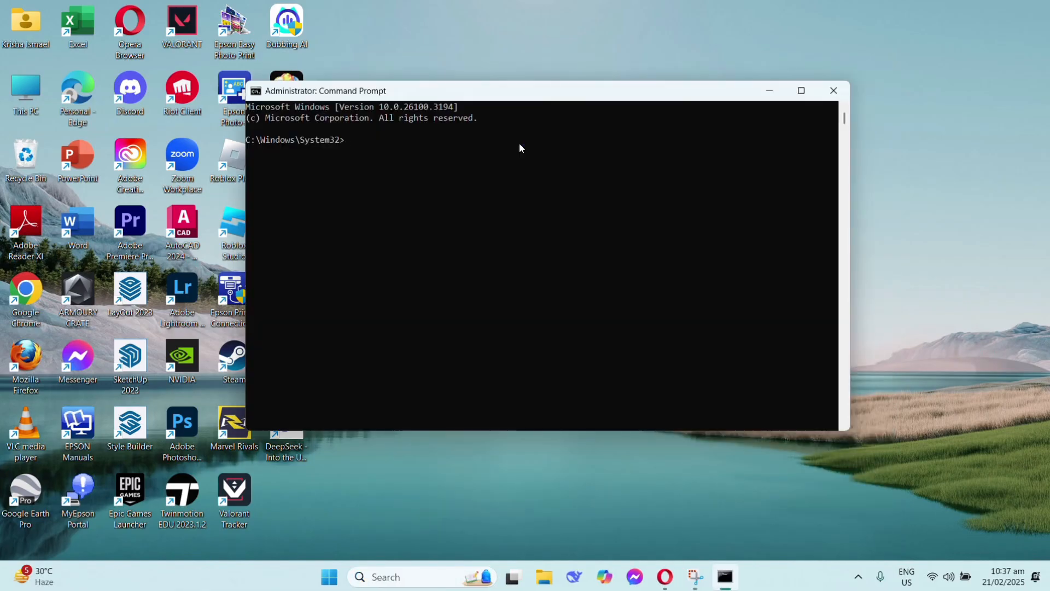
# Run 'netsh winsock reset' to reset the Winsock catalog successfully
pyautogui.write('netsh')
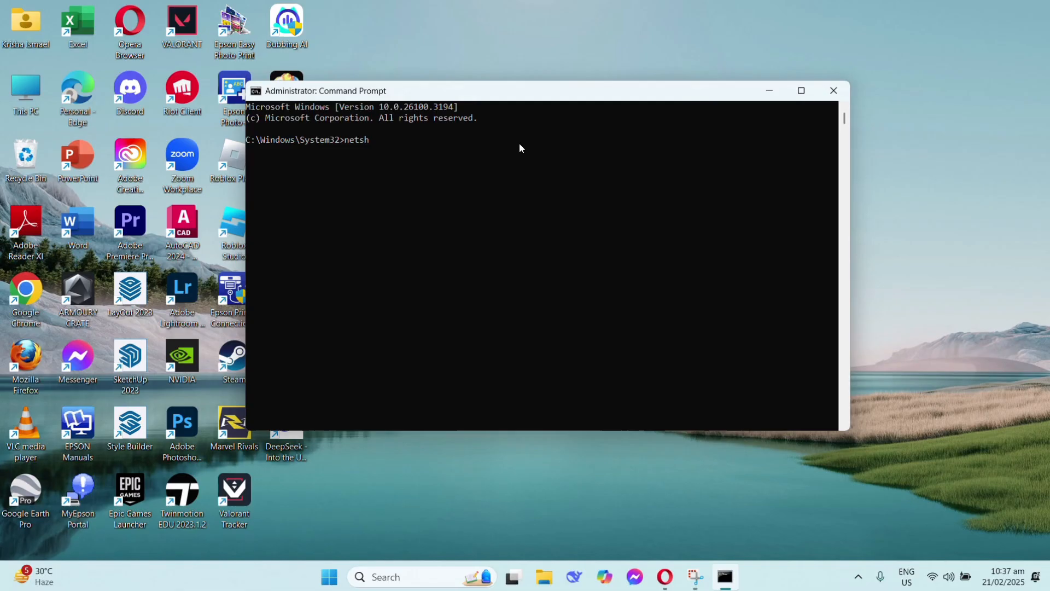
pyautogui.write('winsock reset')
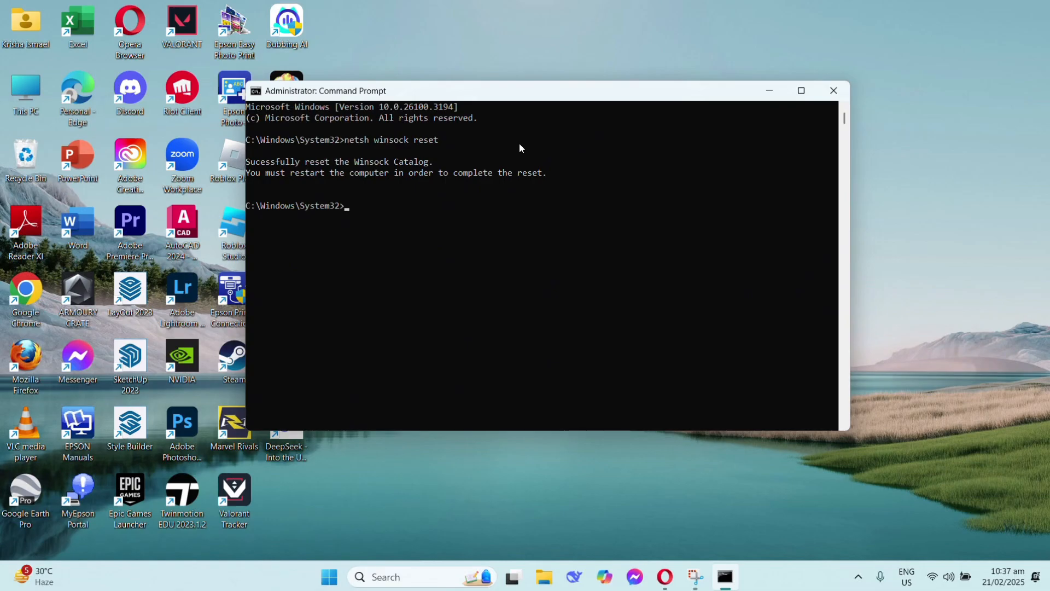
# Run 'ipconfig /flushdns' to clear the DNS resolver cache, then close the console
pyautogui.write('ipconfig')
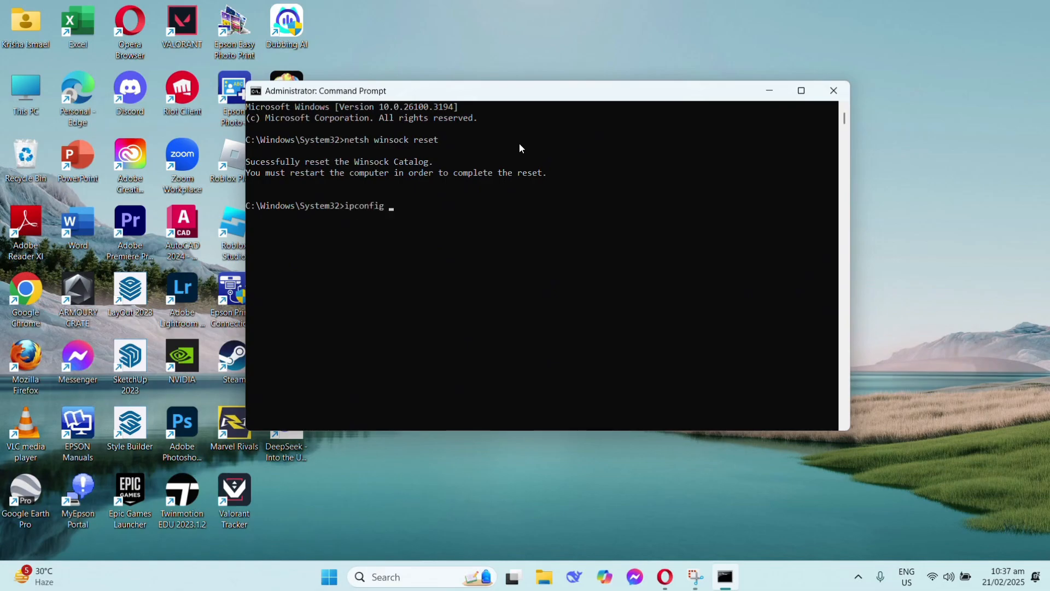
pyautogui.write('/flushdns')
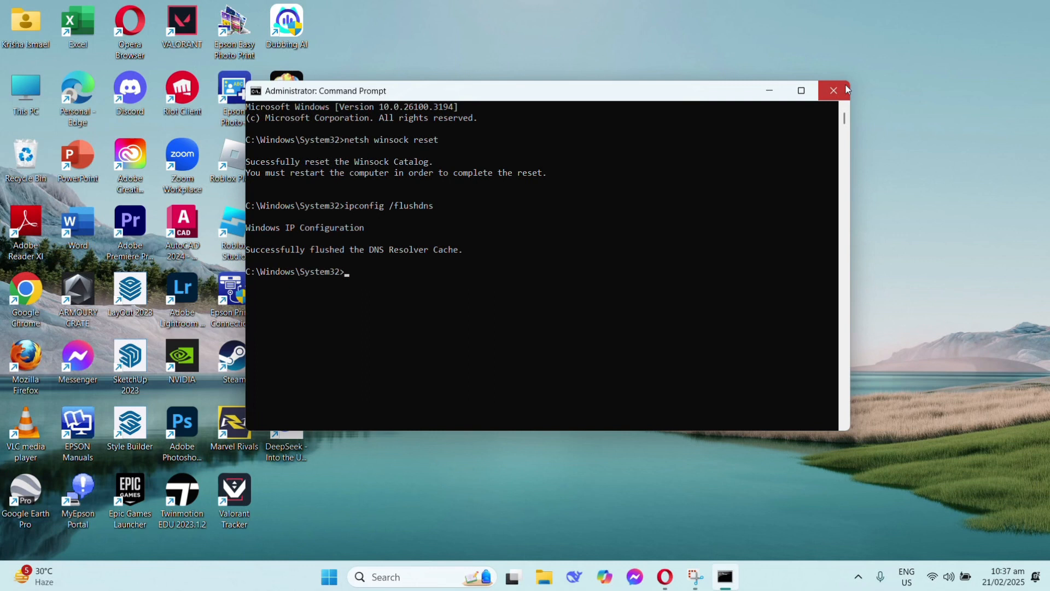
pyautogui.click(833, 91)
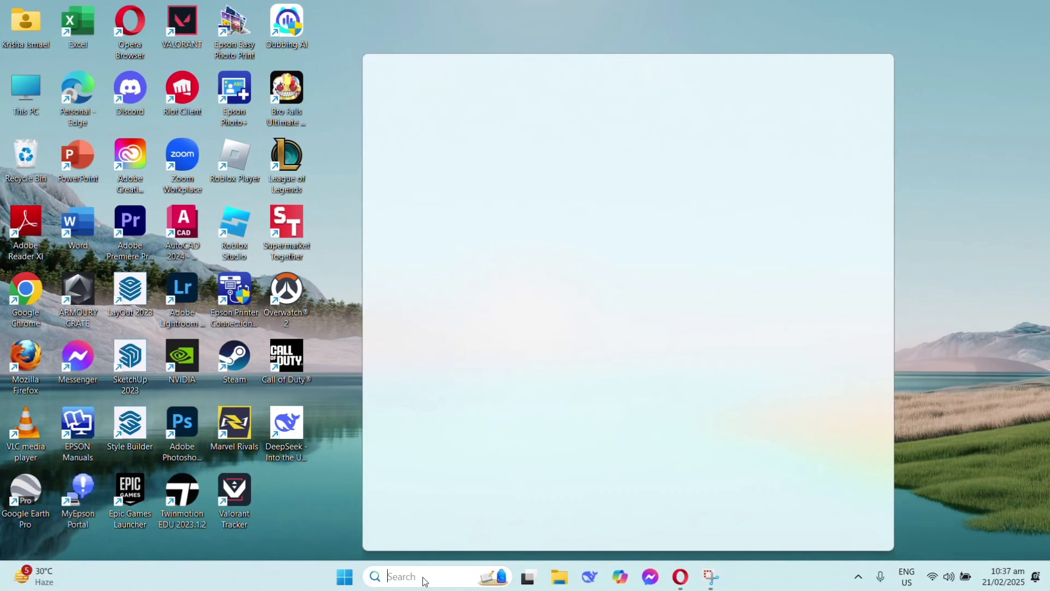
# Search 'device manager' in Start and launch Device Manager
pyautogui.write('device ma')
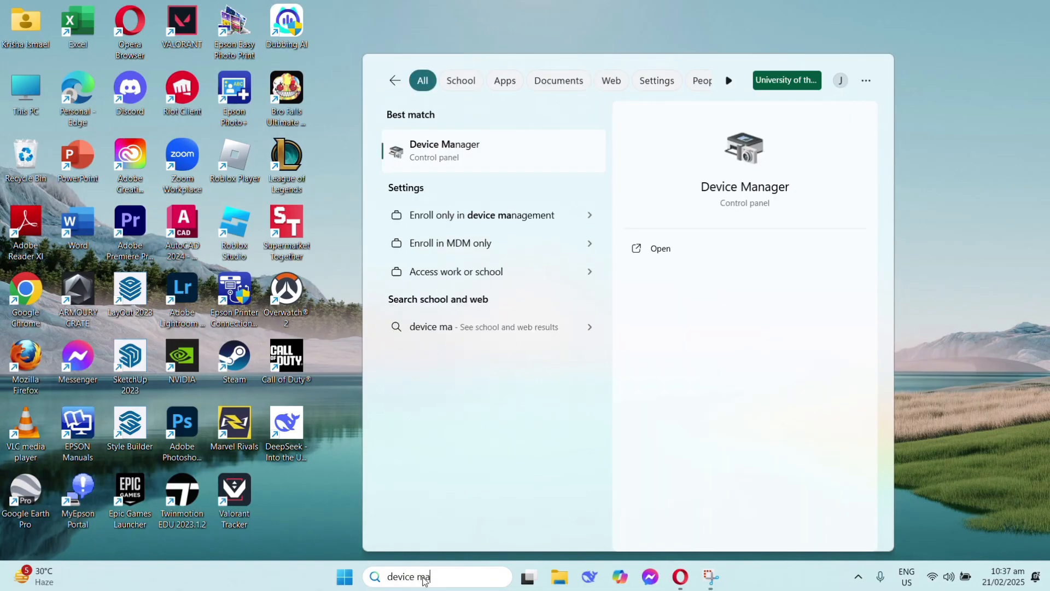
pyautogui.click(444, 150)
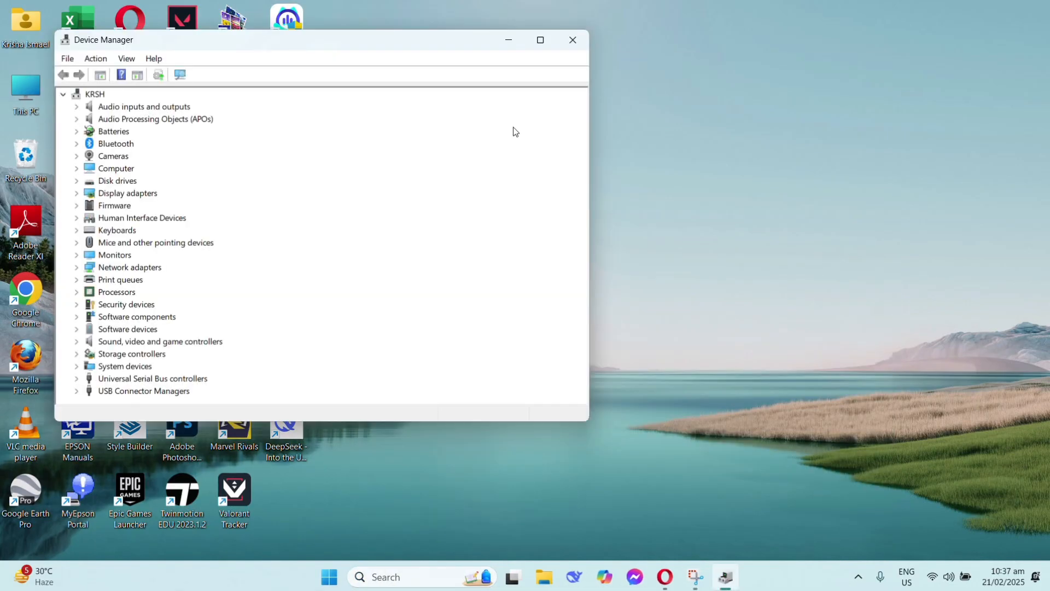
# Expand Display adapters and bring up options for the NVIDIA GeForce RTX 3050 Laptop GPU
pyautogui.click(127, 192)
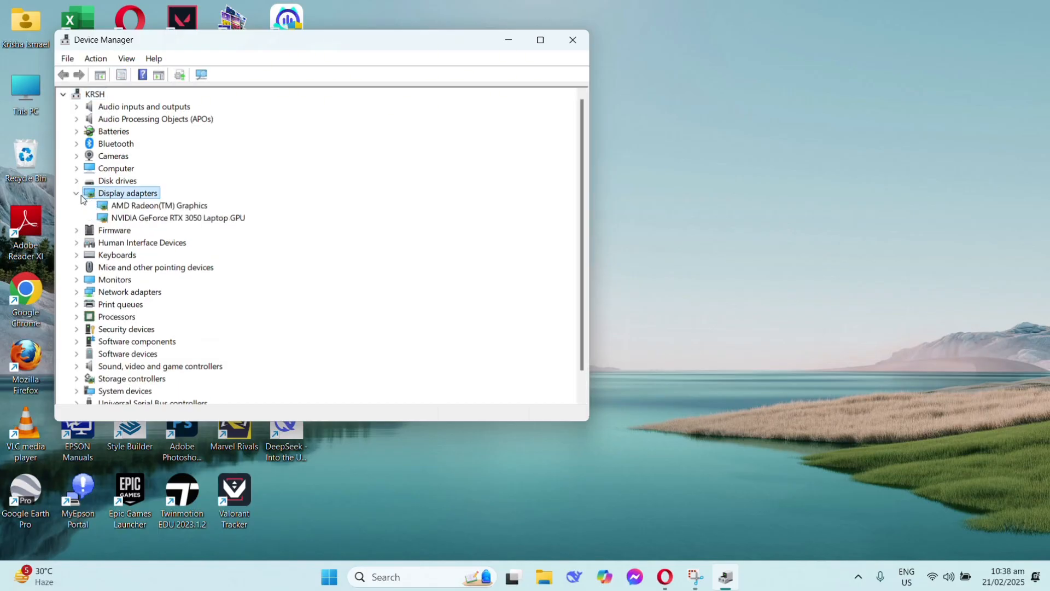
pyautogui.rightClick(177, 218)
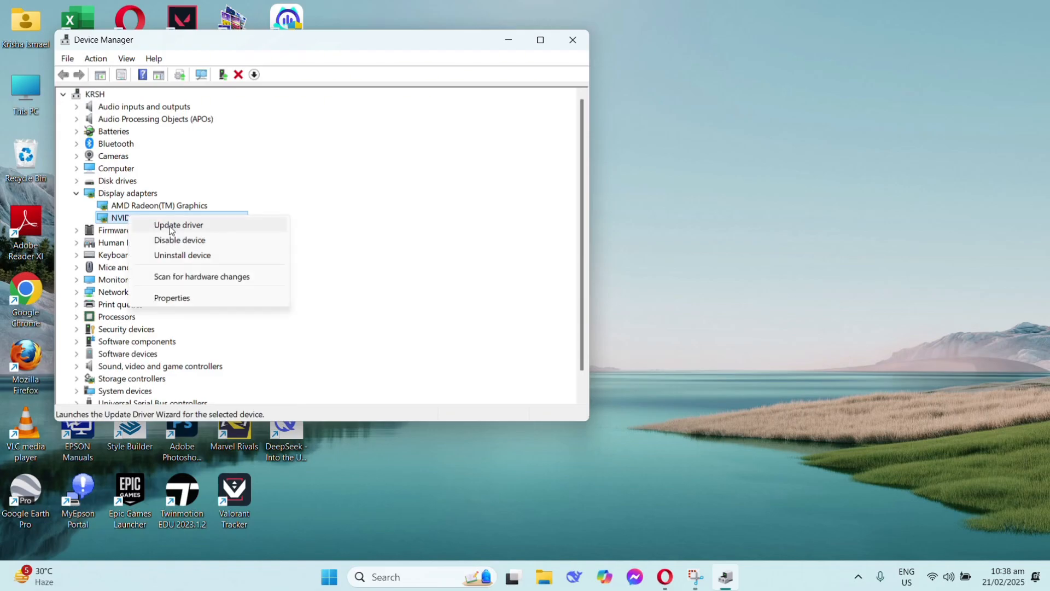
# Update the NVIDIA GPU driver via Browse my computer for drivers and proceed to install
pyautogui.click(178, 224)
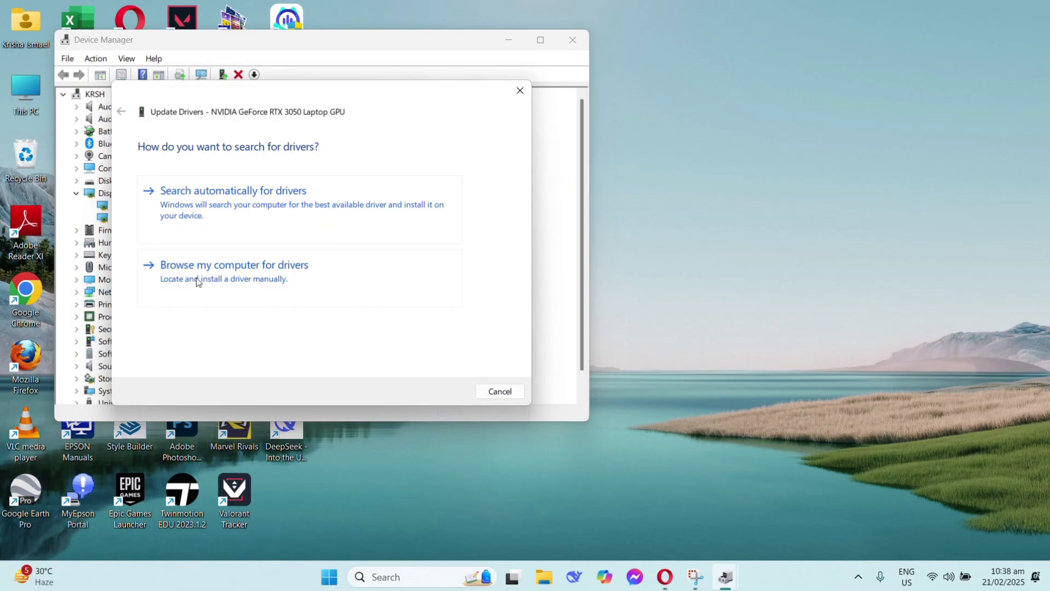
pyautogui.click(234, 265)
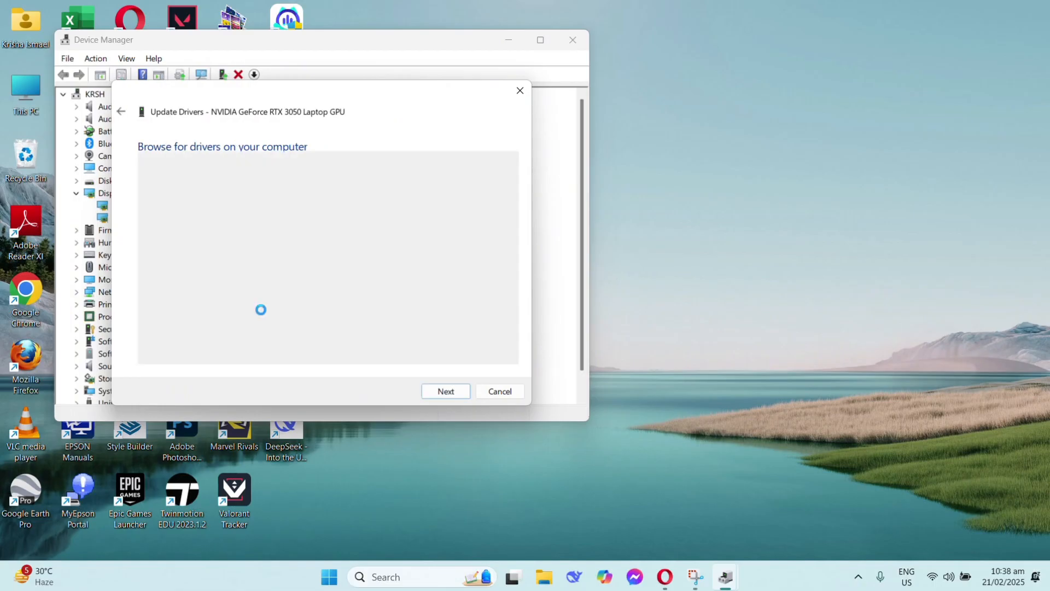
pyautogui.click(445, 391)
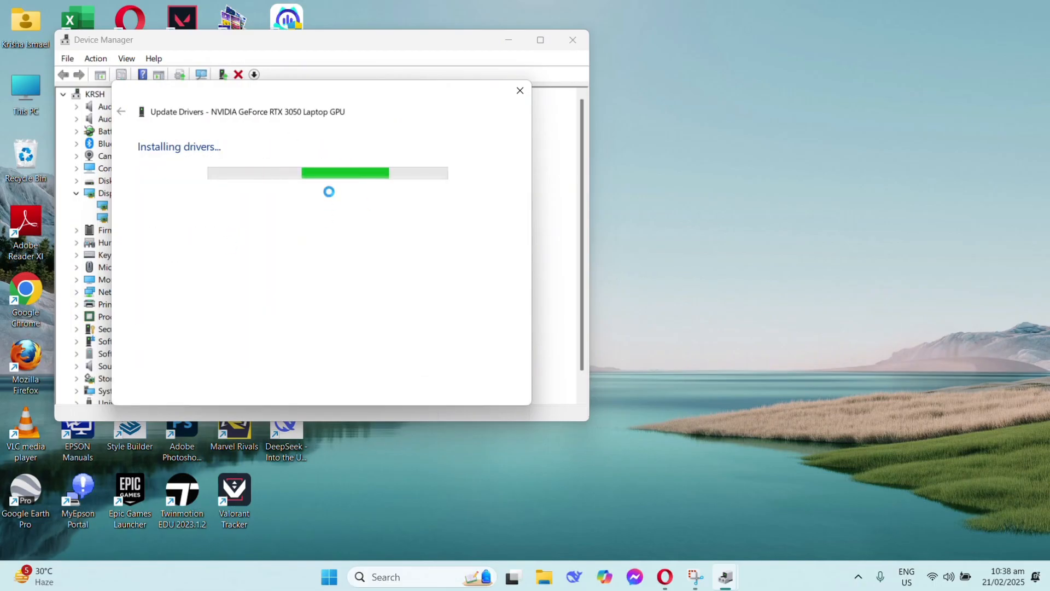